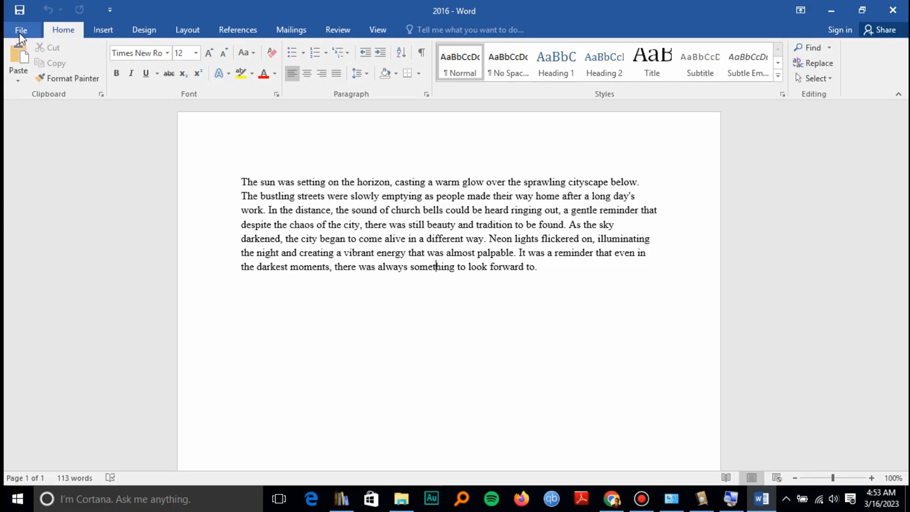
# - Browse the new-document template gallery down to the Snapshot calendar template
pyautogui.click(21, 30)
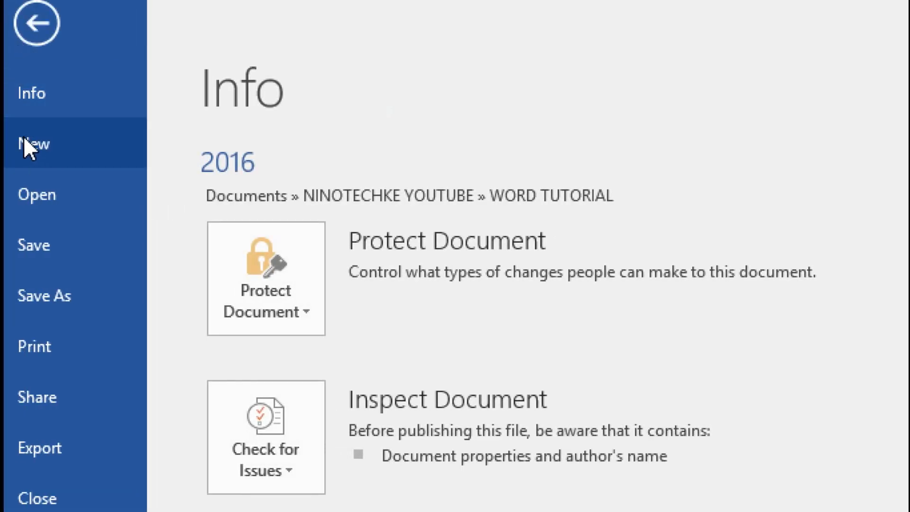
pyautogui.click(33, 143)
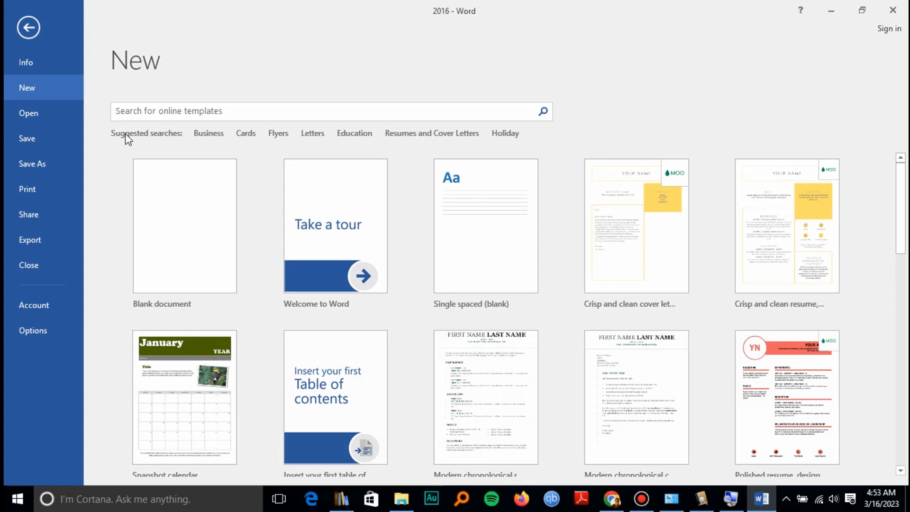
pyautogui.scroll(-3)
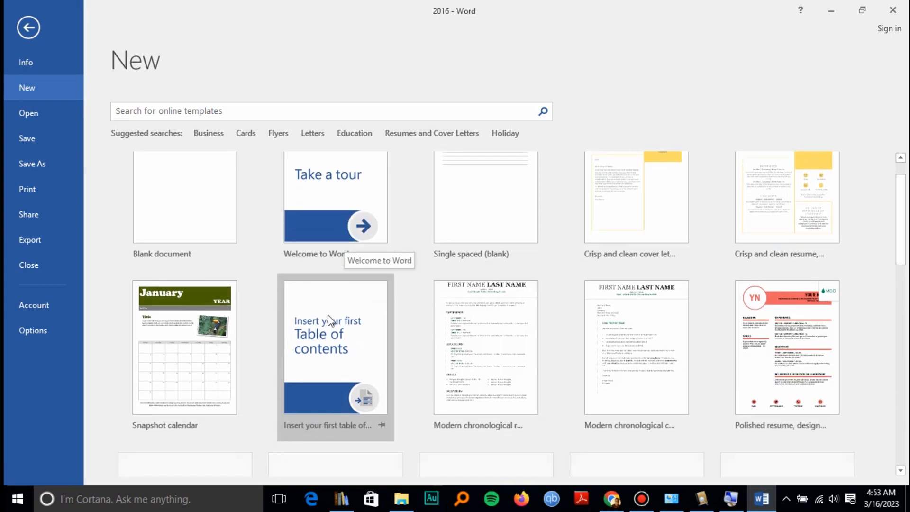
pyautogui.scroll(-3)
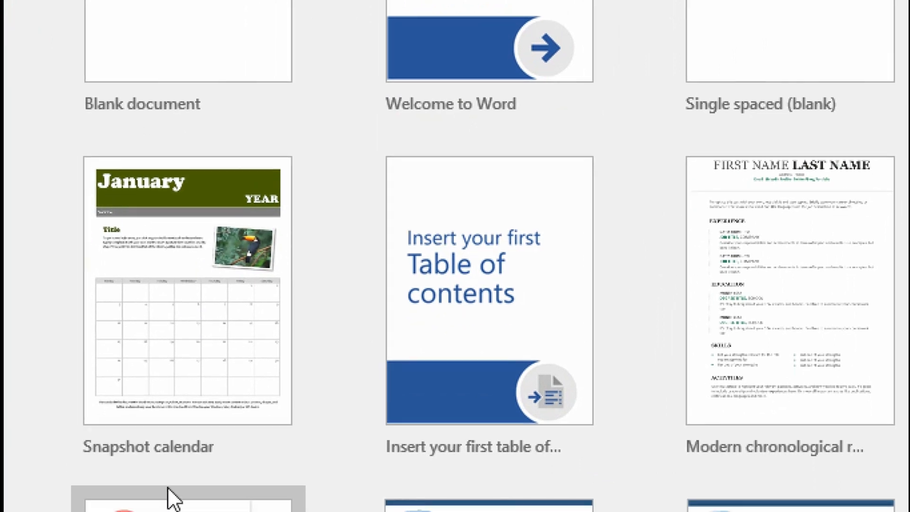
# - Create a new document from the Snapshot calendar template
pyautogui.click(187, 290)
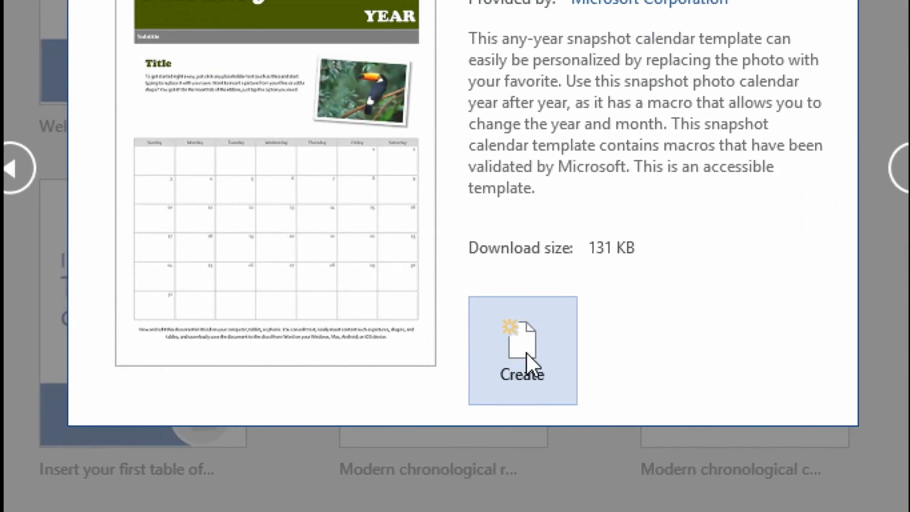
pyautogui.click(522, 350)
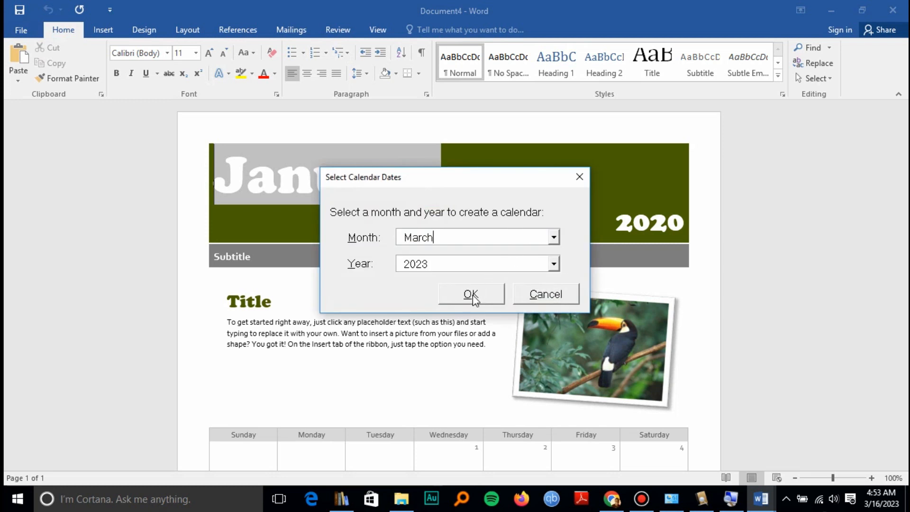
# - Confirm March 2023 as the calendar dates, dismiss the tip, and review the calendar
pyautogui.click(471, 295)
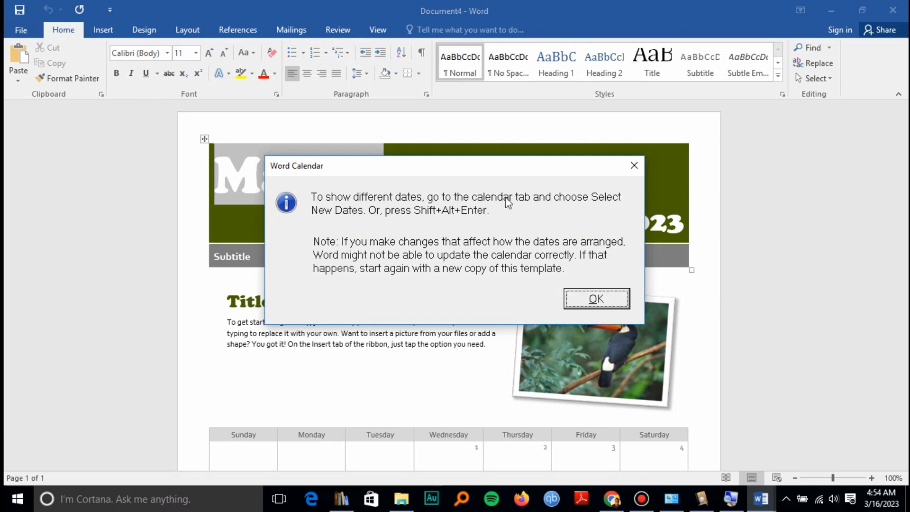
pyautogui.click(596, 298)
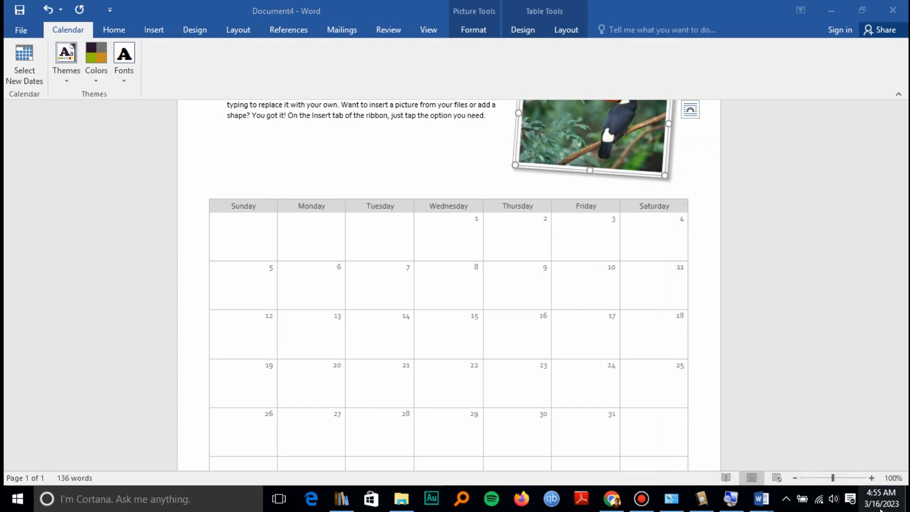
pyautogui.scroll(-3)
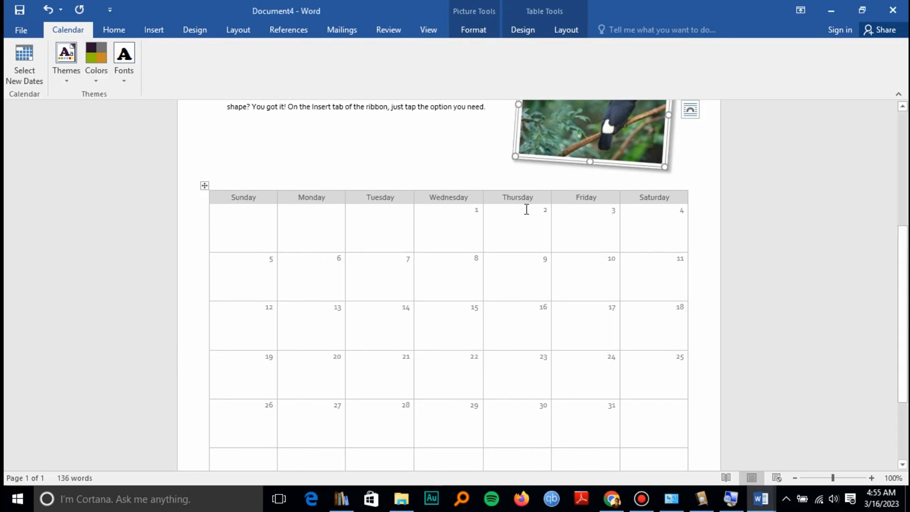
pyautogui.moveTo(541, 310)
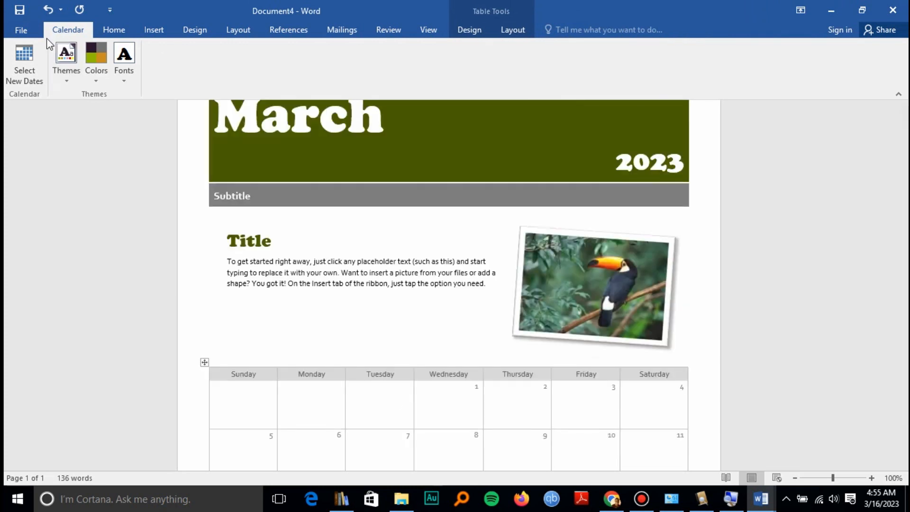
# - Return to the template gallery and preview the Blue spheres cover letter
pyautogui.click(20, 29)
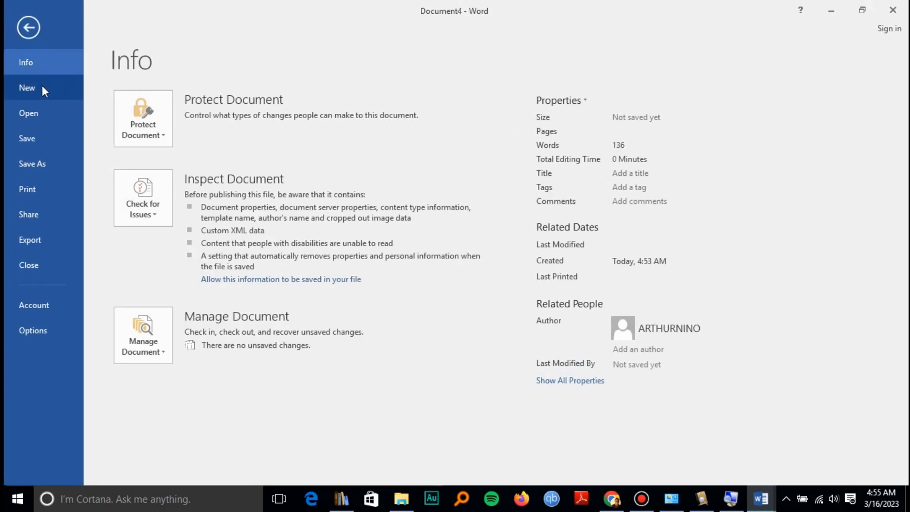
pyautogui.click(27, 88)
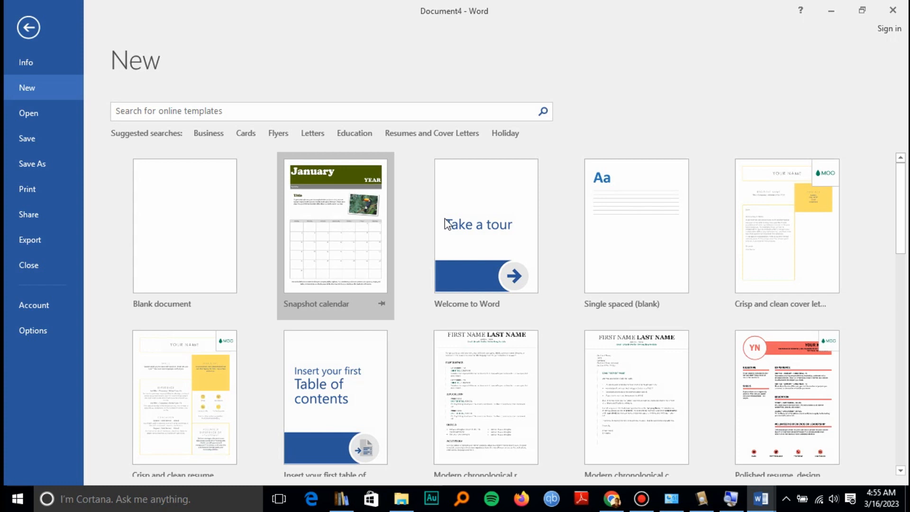
pyautogui.scroll(-3)
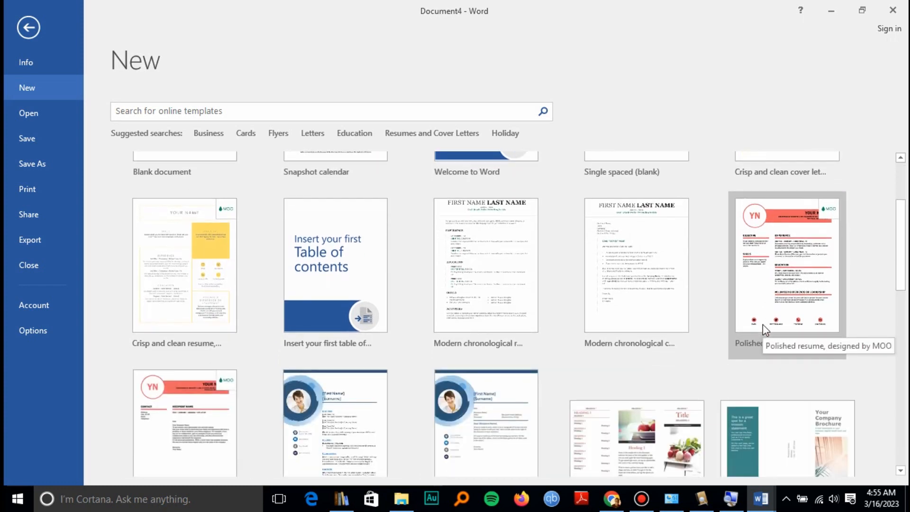
pyautogui.scroll(-3)
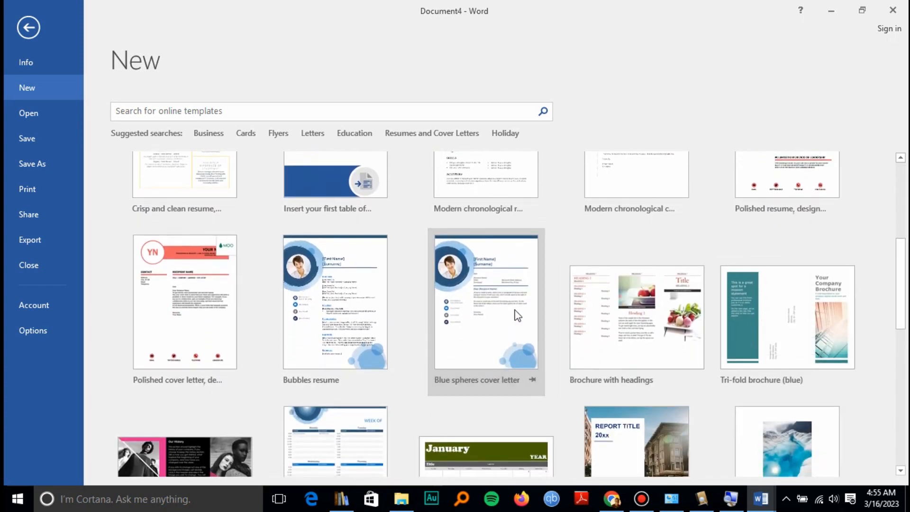
pyautogui.click(486, 302)
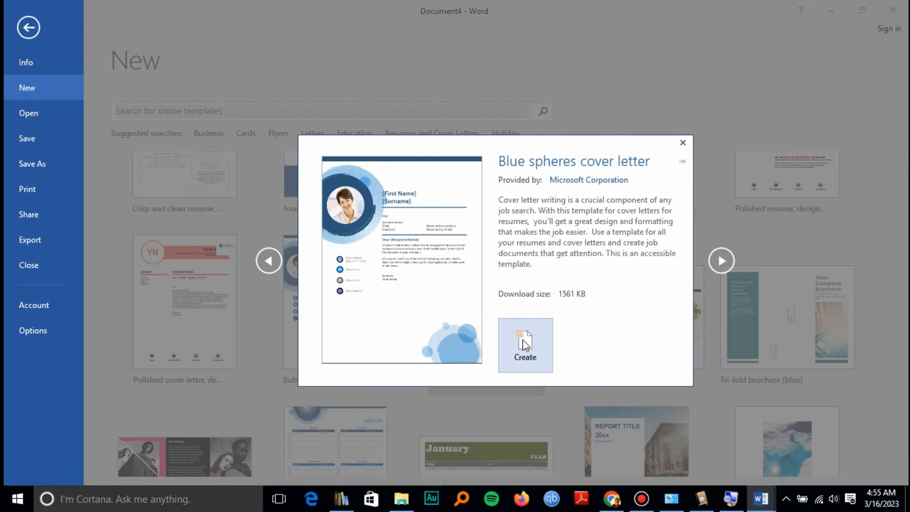
# - Create the Blue spheres cover letter and inspect its Website and Address placeholders
pyautogui.click(524, 345)
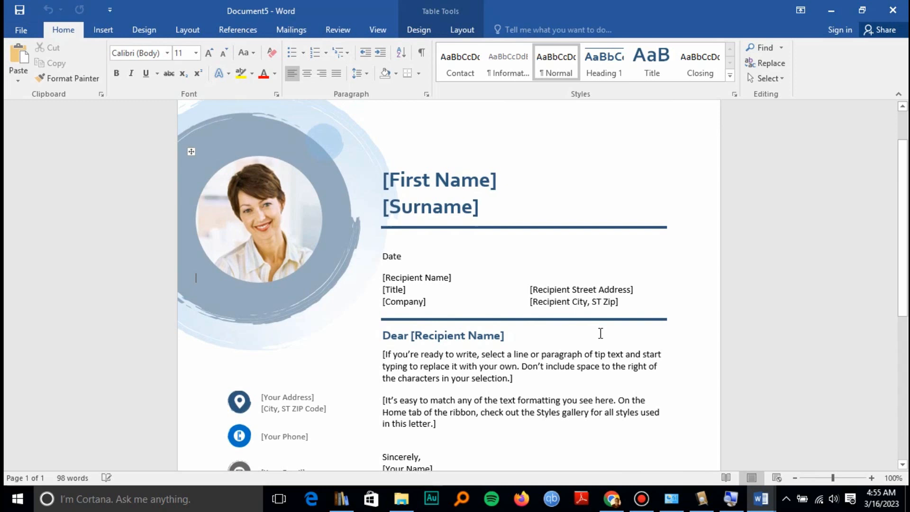
pyautogui.scroll(-3)
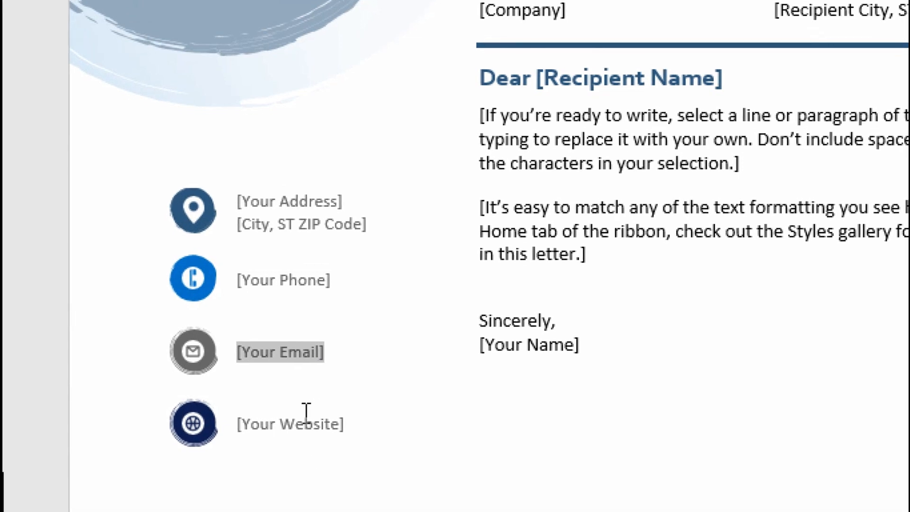
pyautogui.click(289, 424)
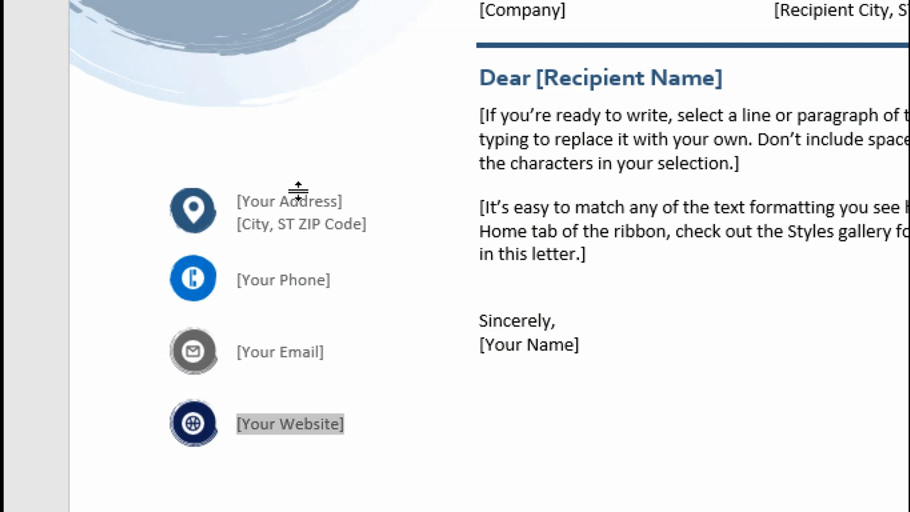
pyautogui.click(289, 202)
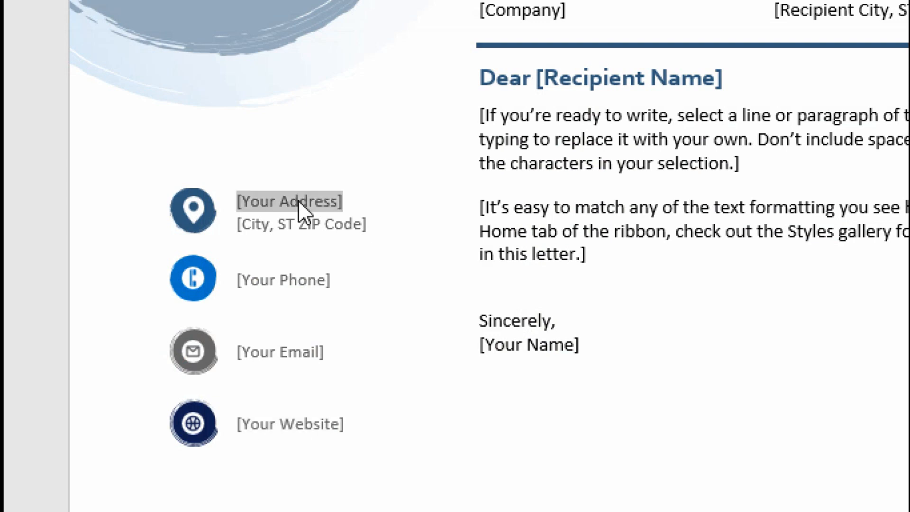
pyautogui.moveTo(338, 209)
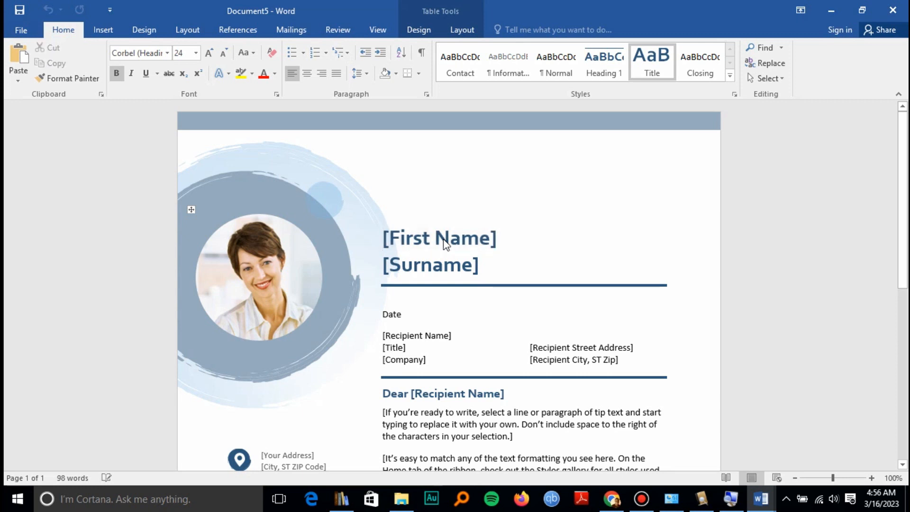
pyautogui.doubleClick(439, 238)
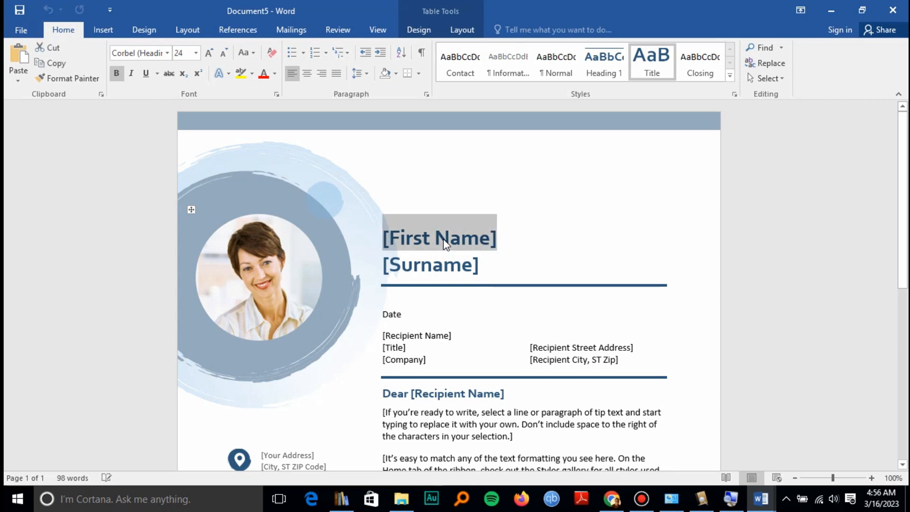
pyautogui.click(440, 237)
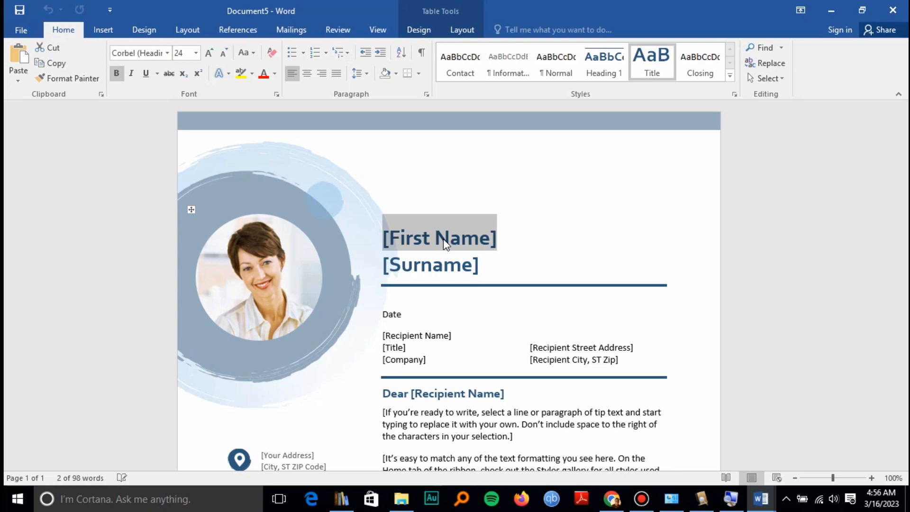
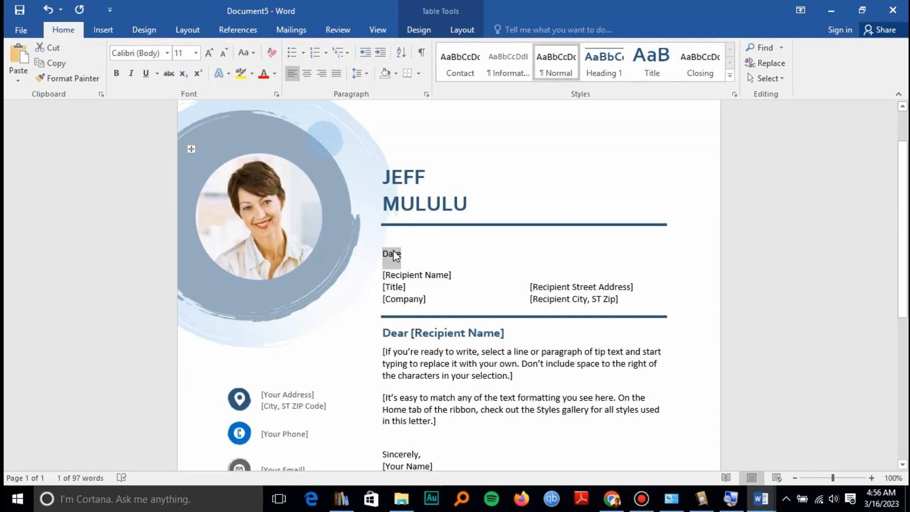
# - Fill the date line with 16TH MARCH 2023
pyautogui.write('16')
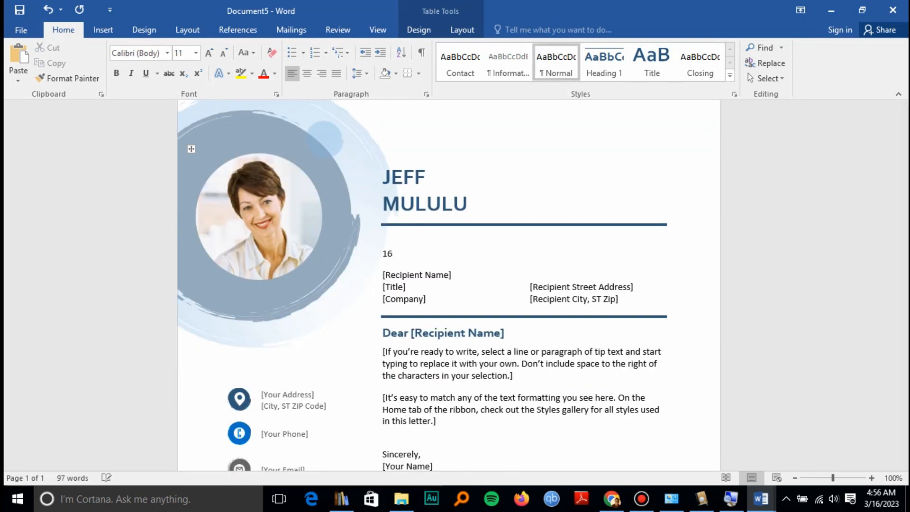
pyautogui.write('TH M')
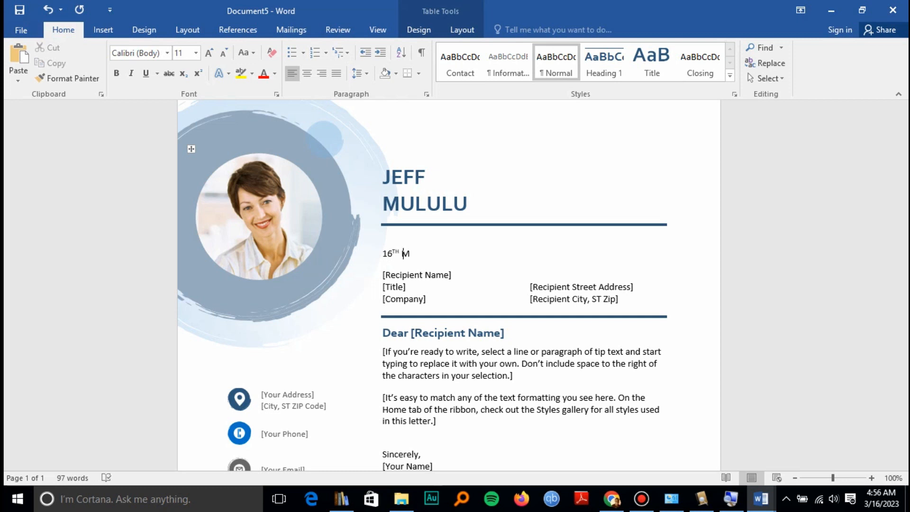
pyautogui.write('ARCH')
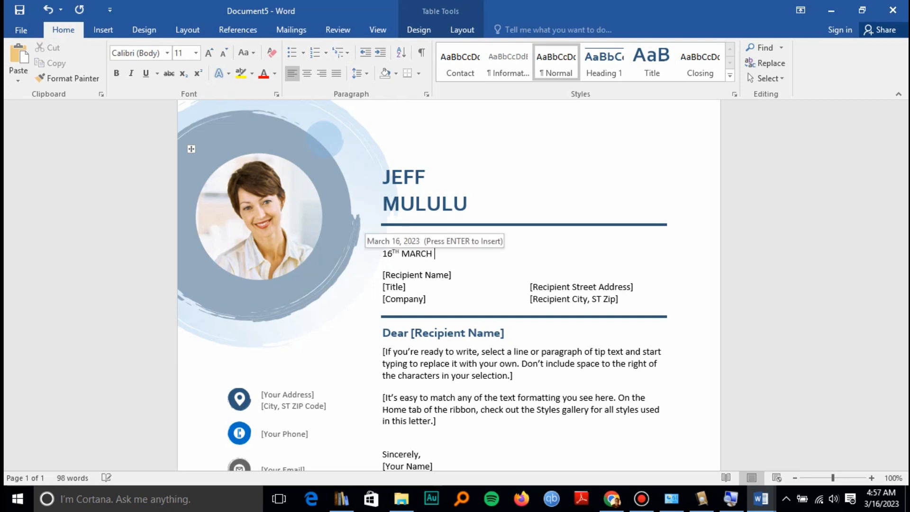
pyautogui.write('20')
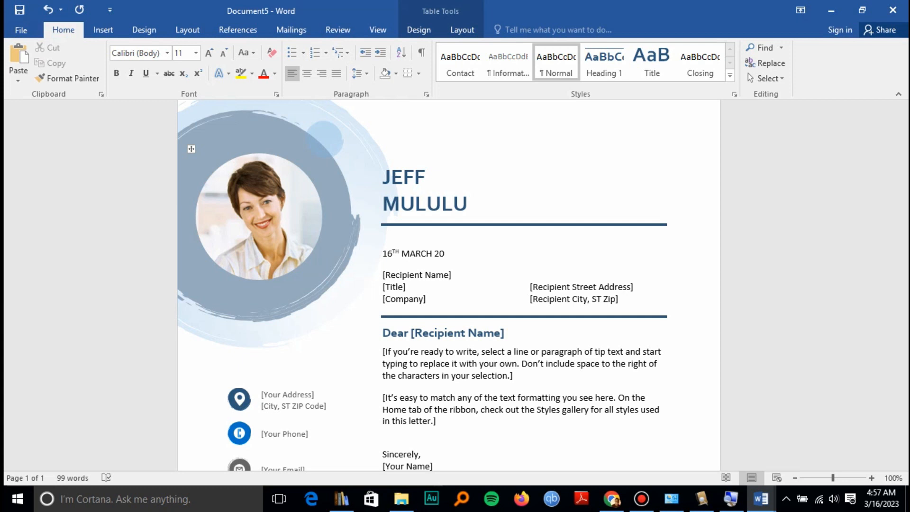
pyautogui.write('23')
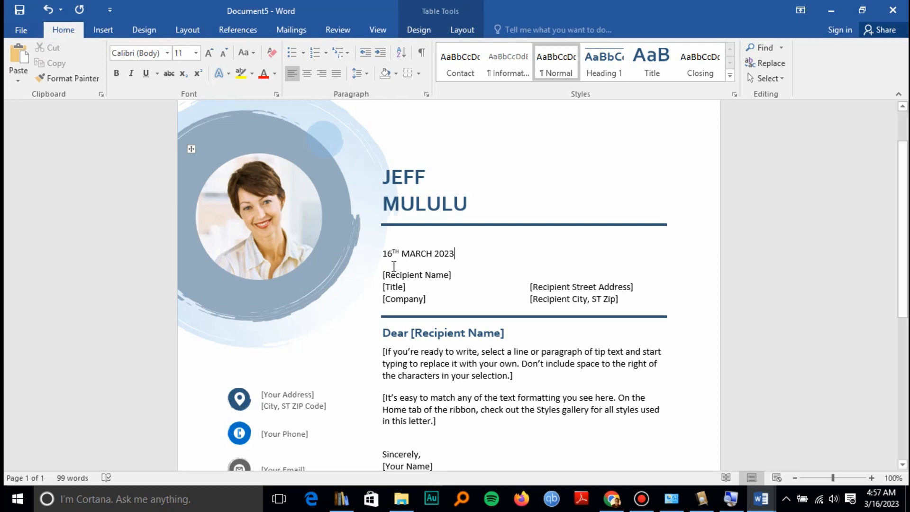
pyautogui.scroll(-3)
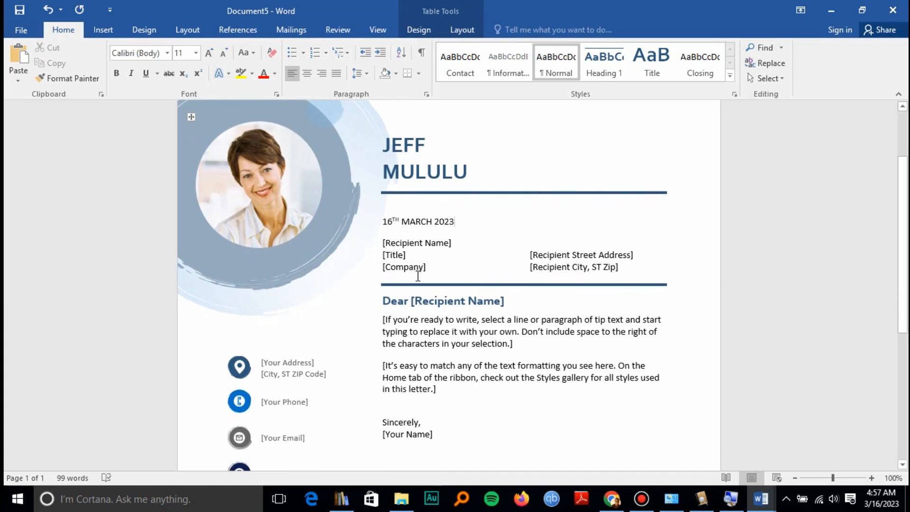
pyautogui.scroll(-3)
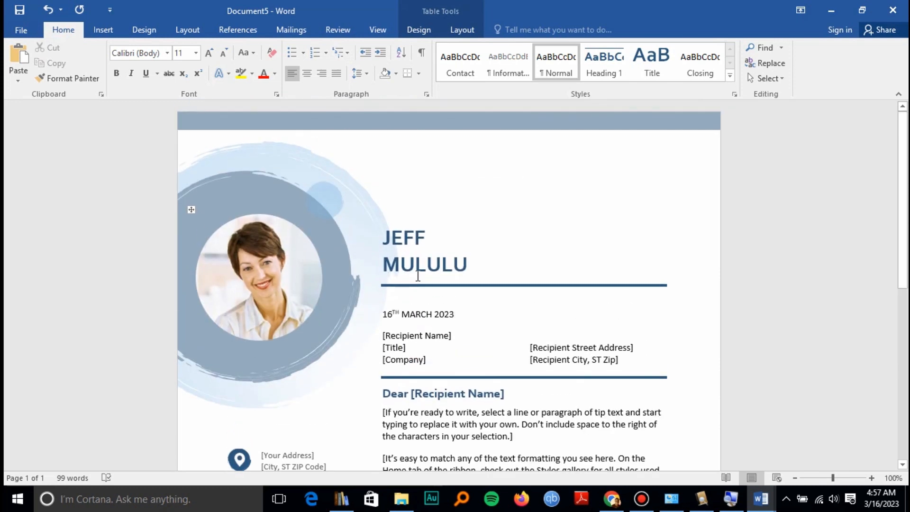
pyautogui.scroll(-3)
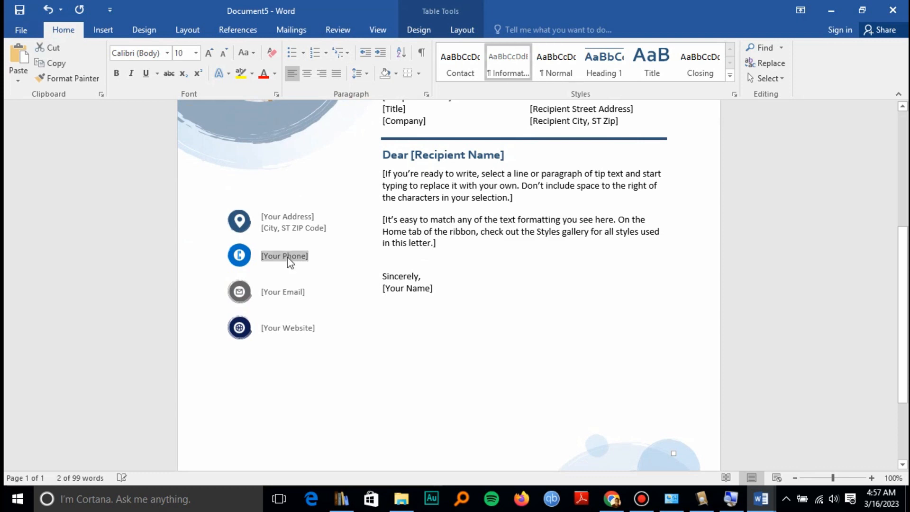
pyautogui.write('+')
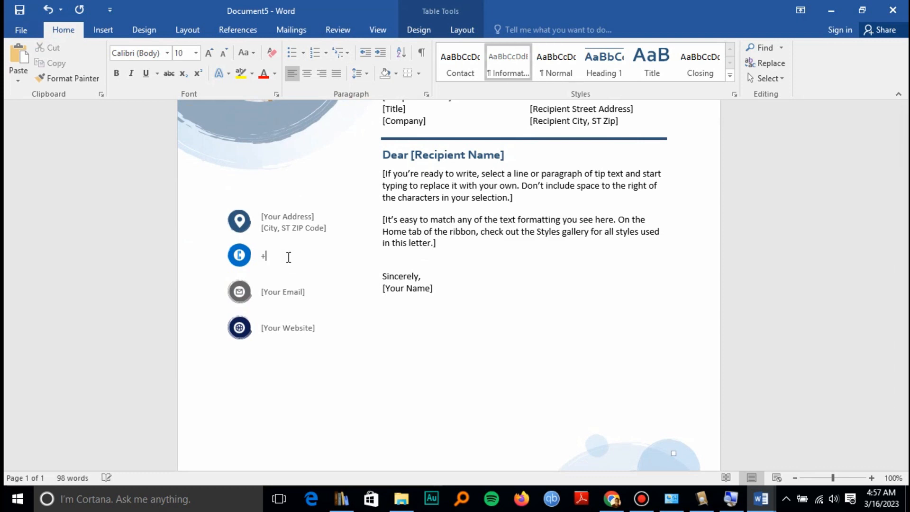
pyautogui.write('2547')
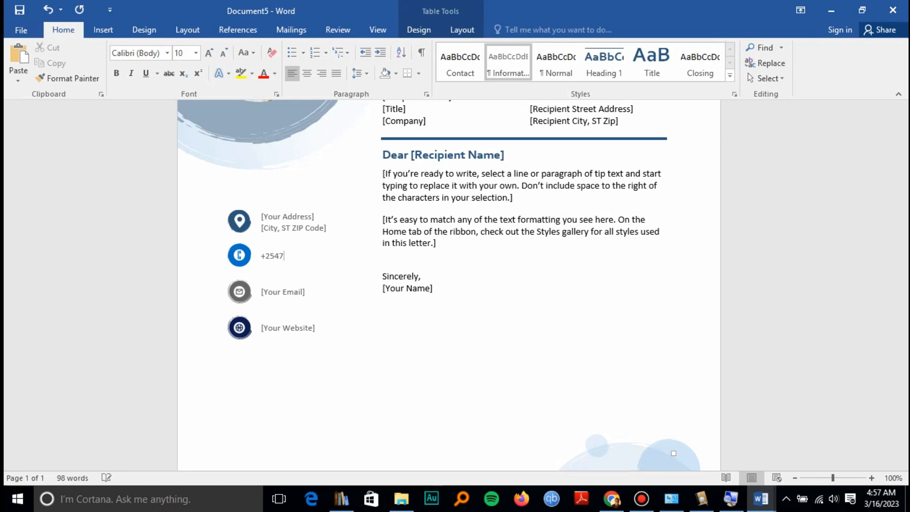
pyautogui.write('00')
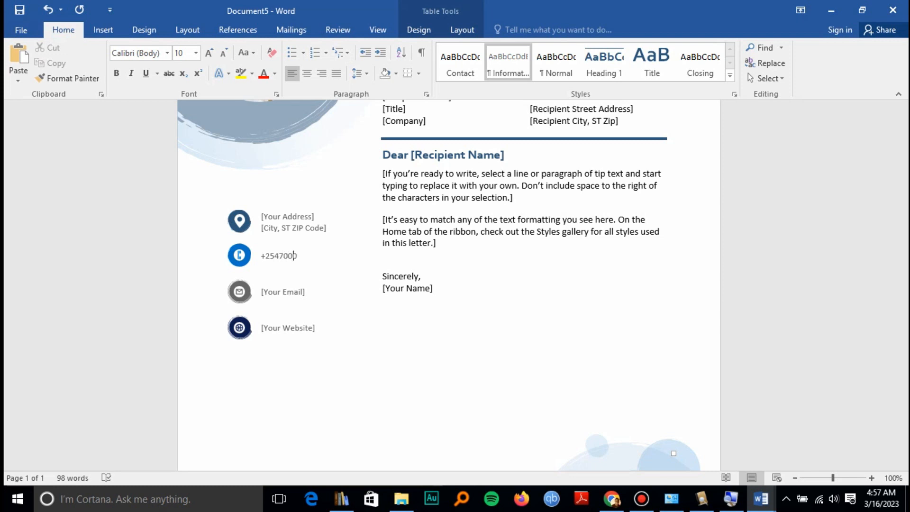
pyautogui.write('000000')
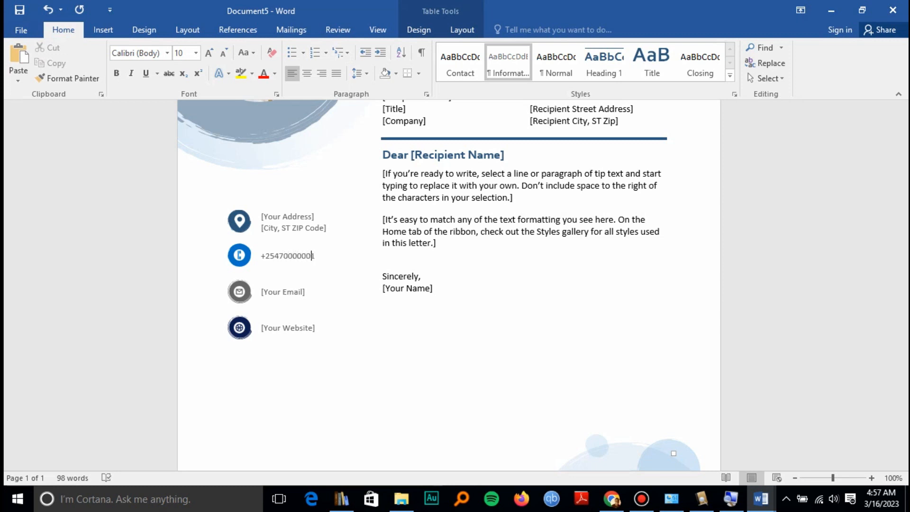
pyautogui.write('11')
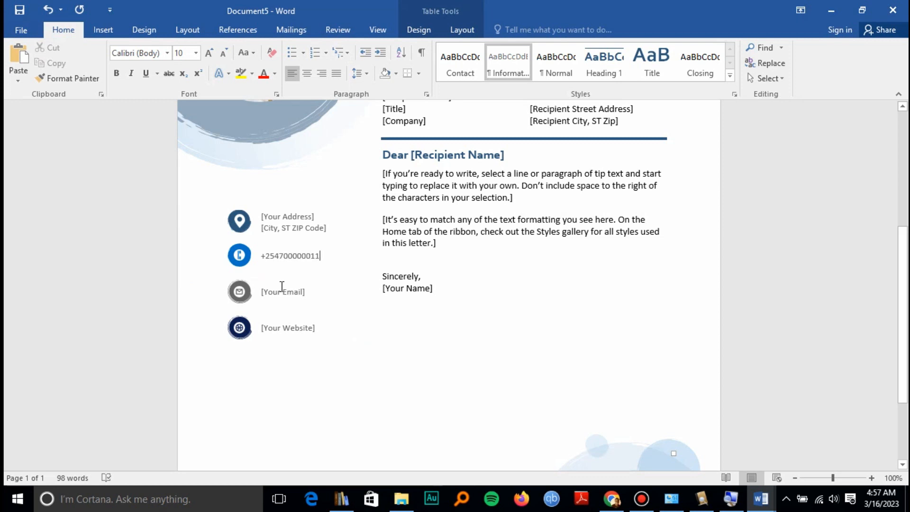
pyautogui.doubleClick(283, 291)
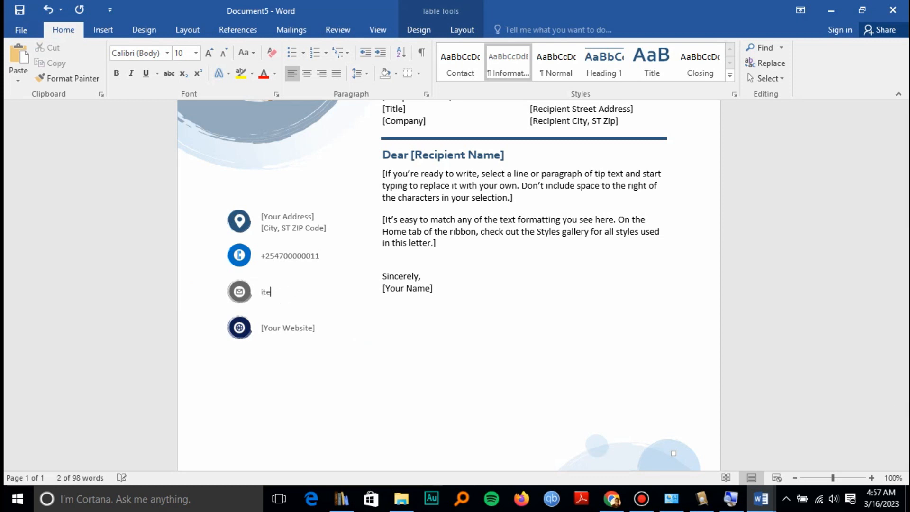
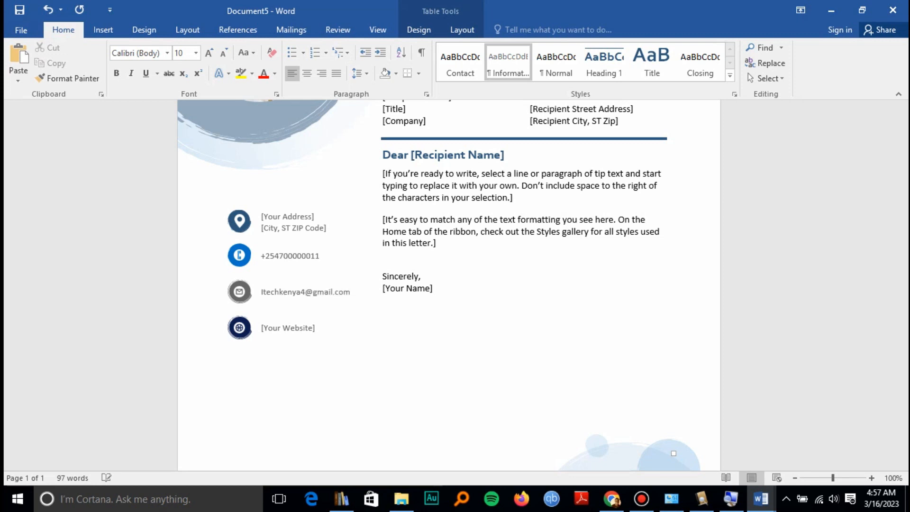
pyautogui.doubleClick(287, 328)
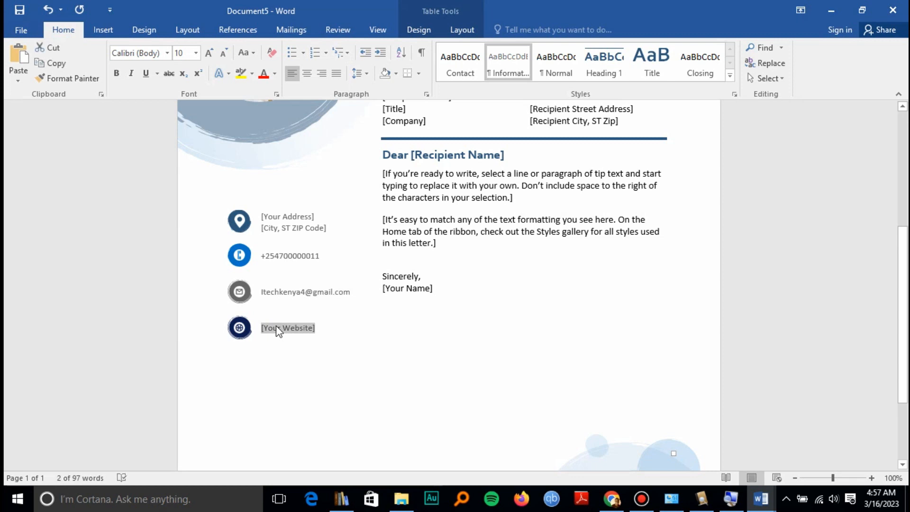
pyautogui.write('jb')
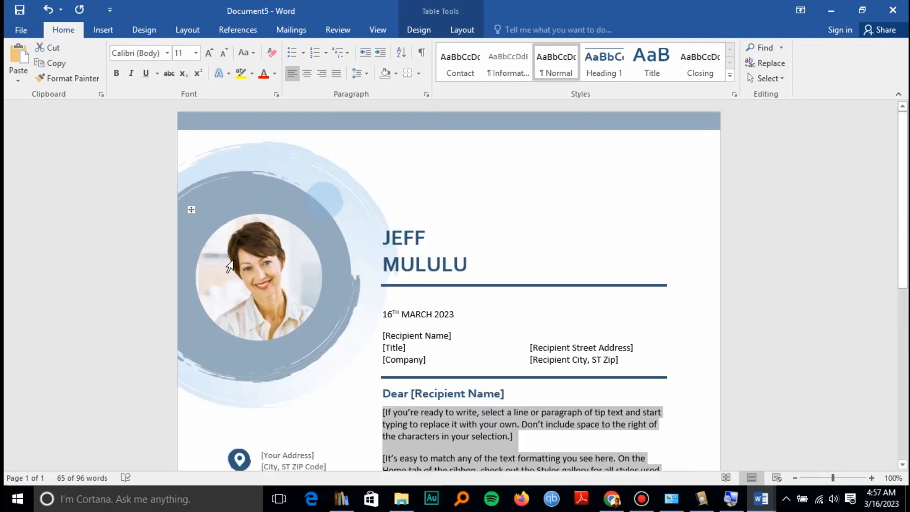
# - Replace the heading's first name line with the letter C
pyautogui.click(259, 277)
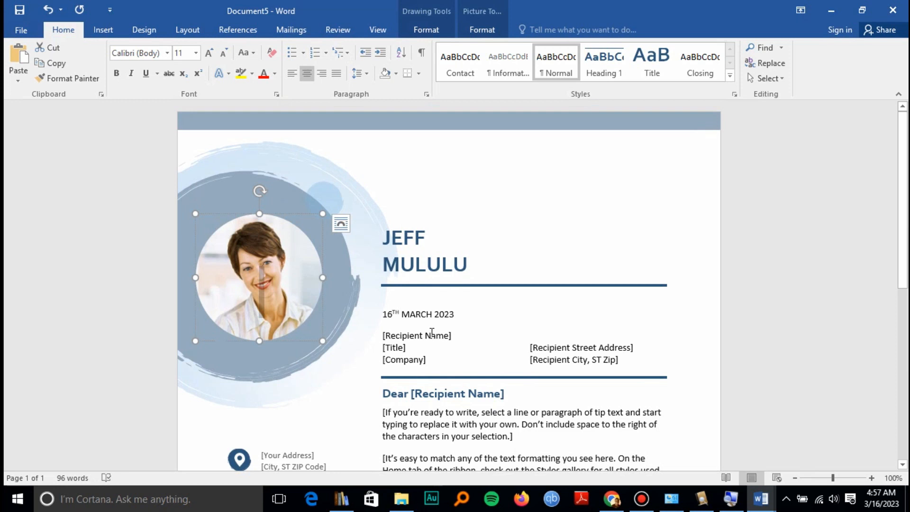
pyautogui.click(341, 225)
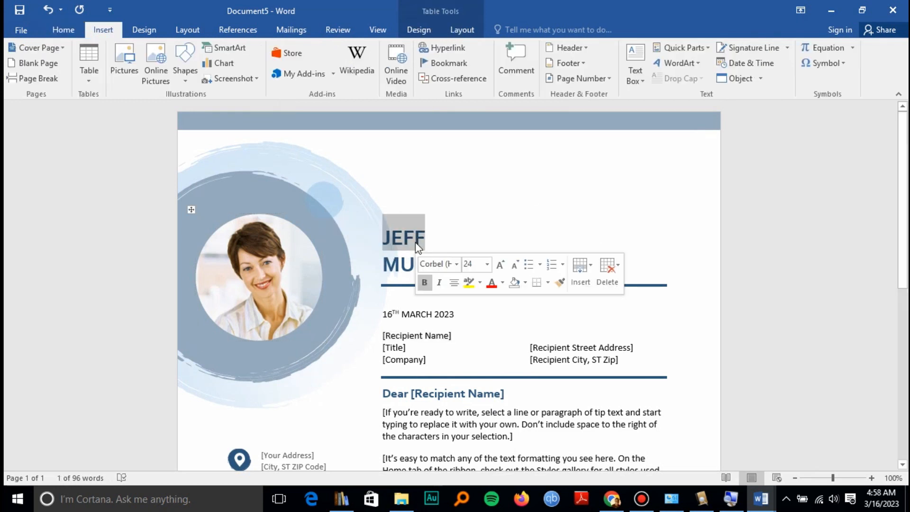
pyautogui.write('C')
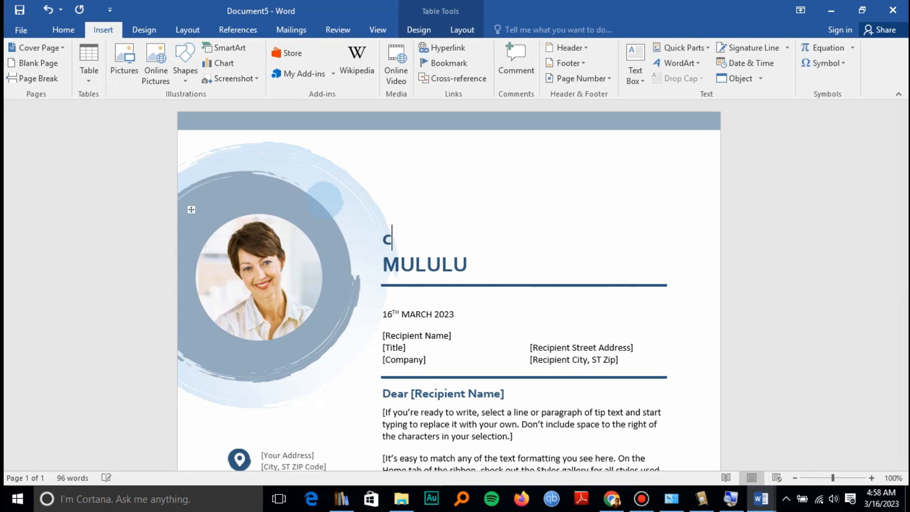
pyautogui.press('backspace')
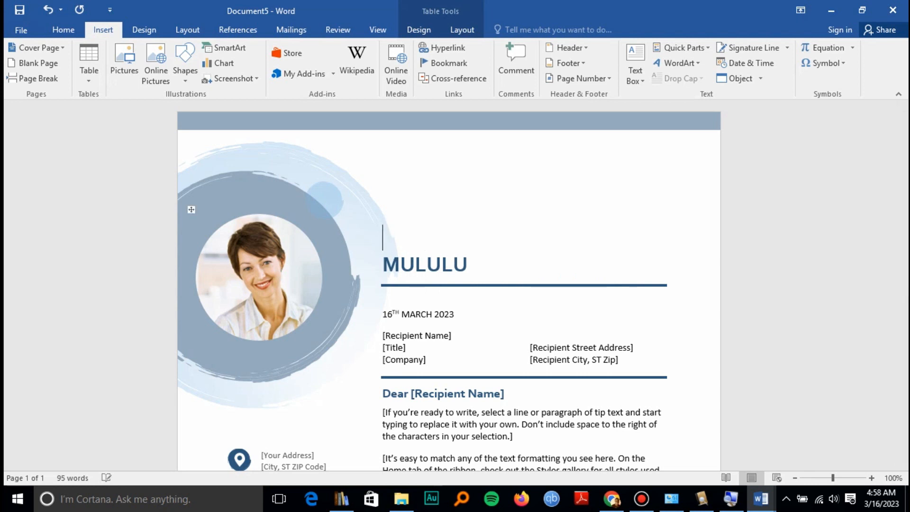
pyautogui.write('C')
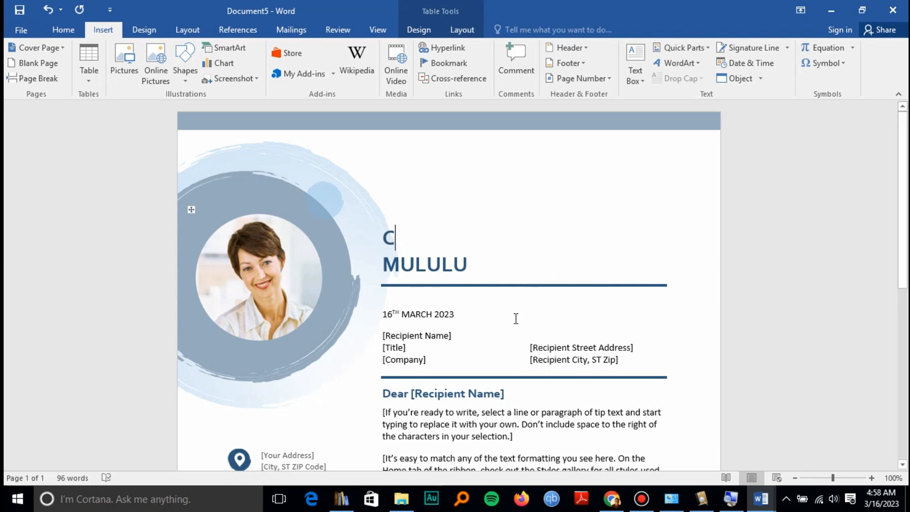
pyautogui.moveTo(298, 105)
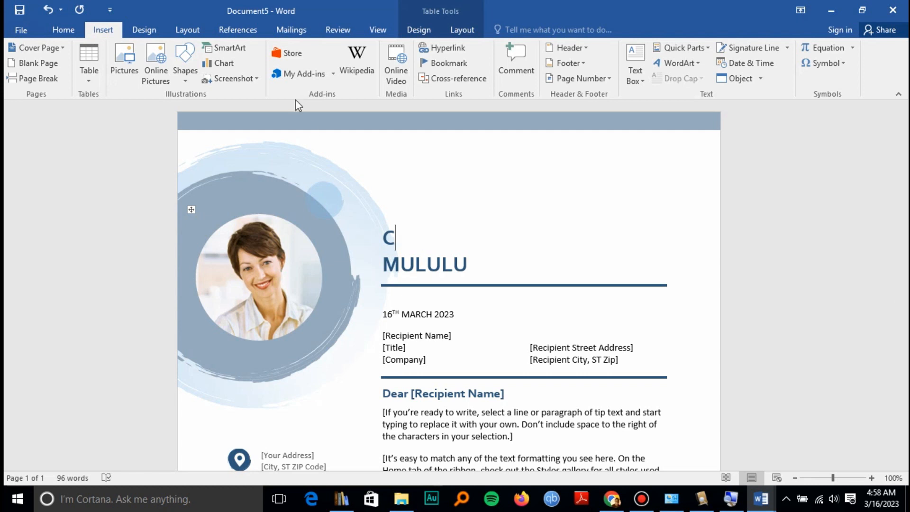
pyautogui.moveTo(19, 11)
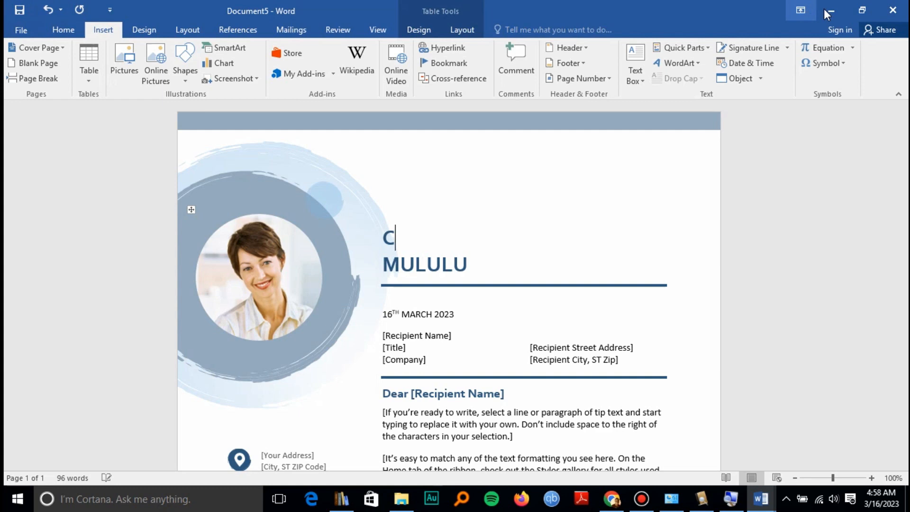
# - Minimize the cover letter and close the calendar document without saving
pyautogui.click(892, 10)
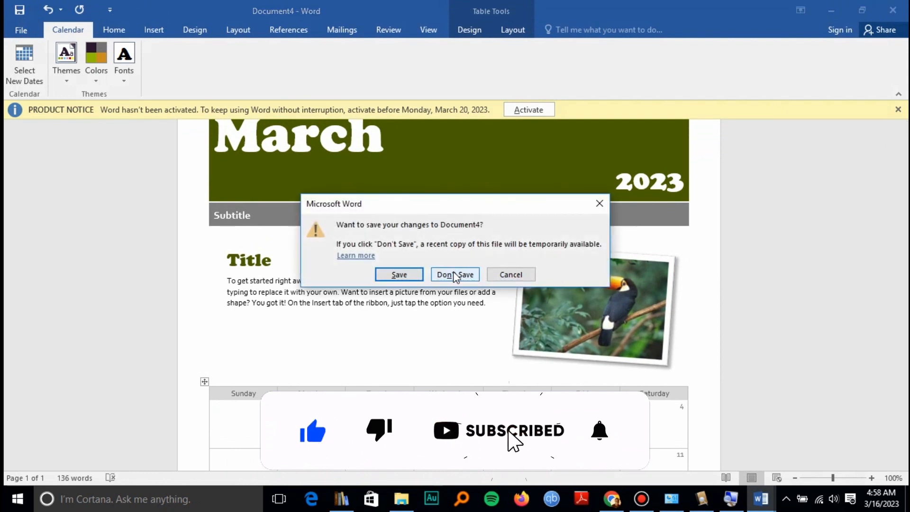
pyautogui.click(454, 274)
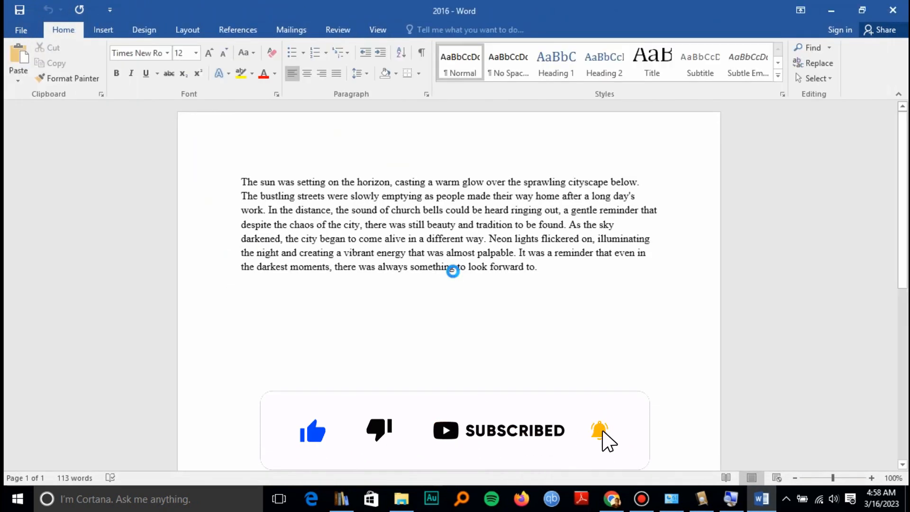